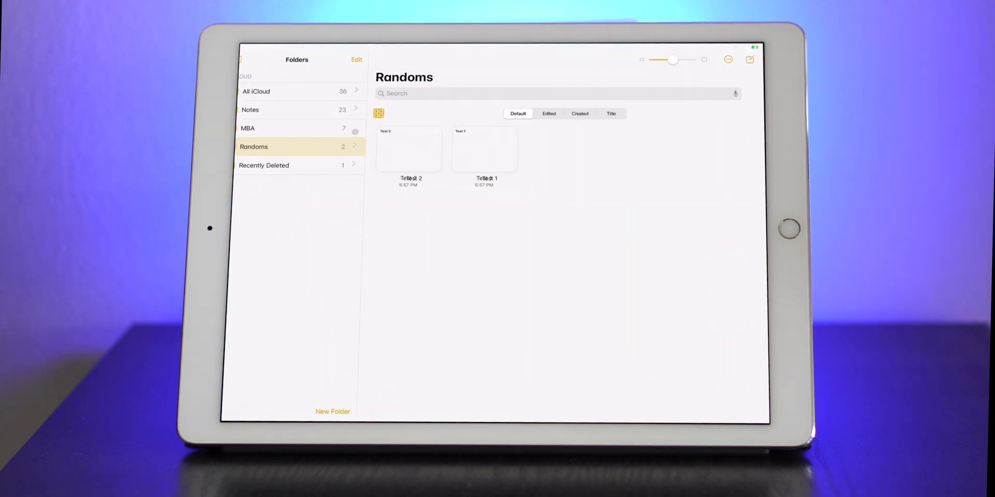
Open the note Test 1 from the Randoms gallery
click(249, 63)
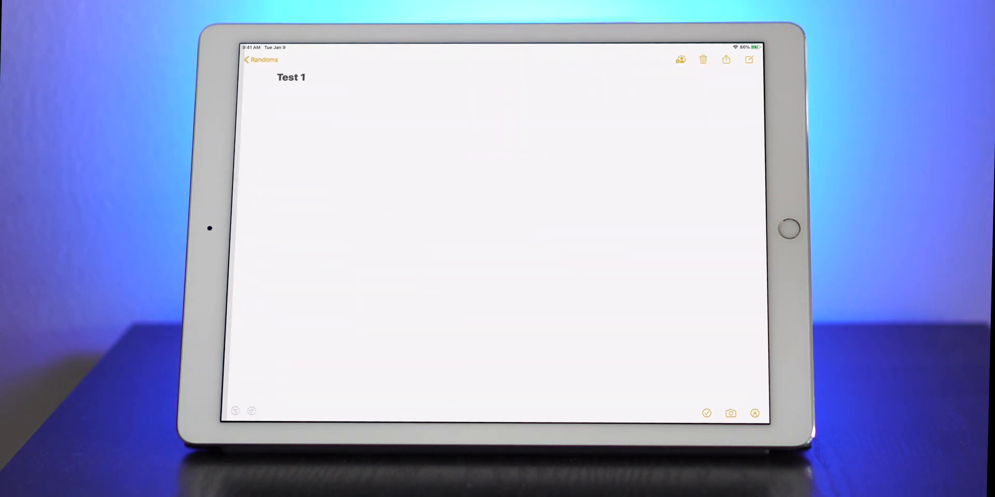
Return from Test 1 to the full-screen Randoms gallery showing Test 1 and Test 2
click(259, 60)
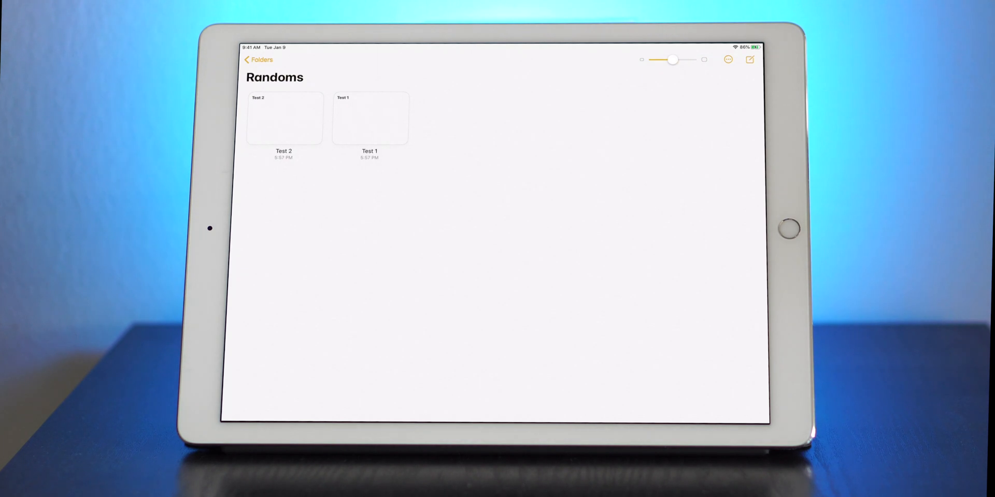
click(284, 119)
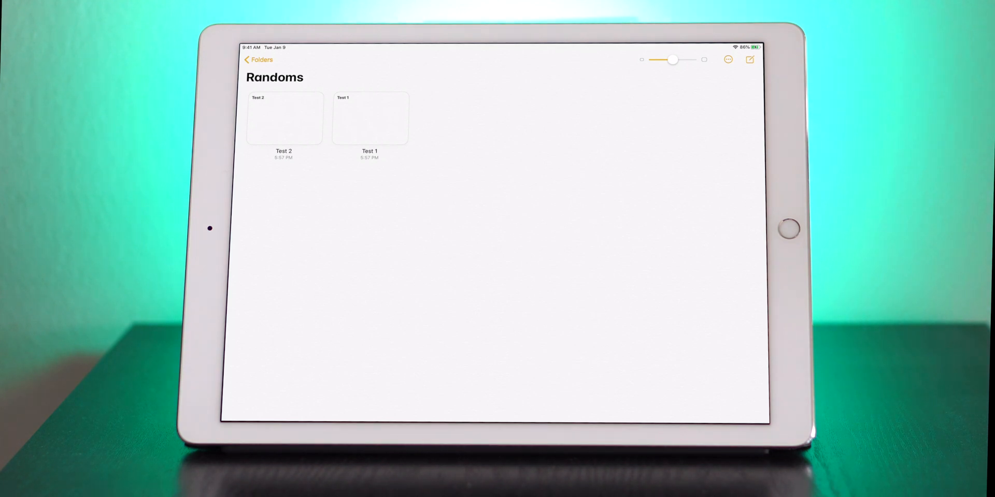
Put Test 1 in a Split View pane beside the Randoms gallery with the folder list shown
drag(370, 119, 420, 209)
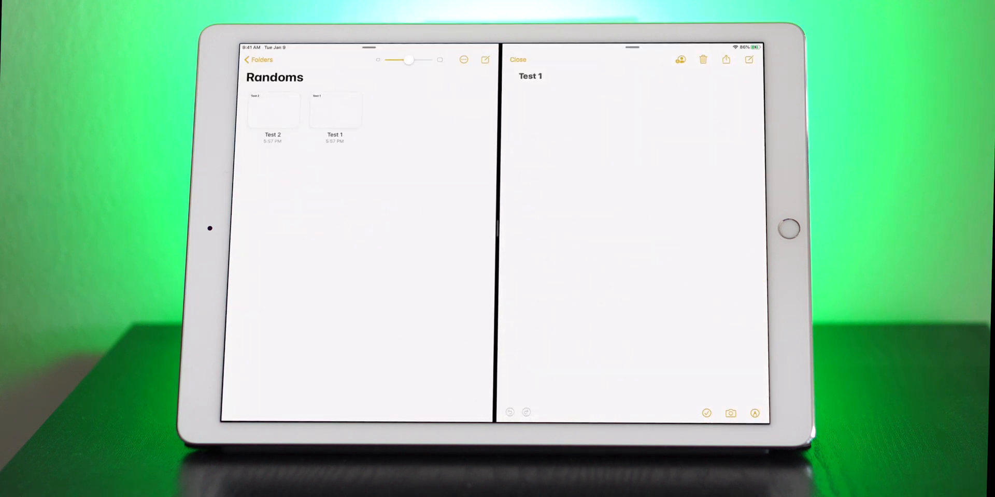
click(259, 60)
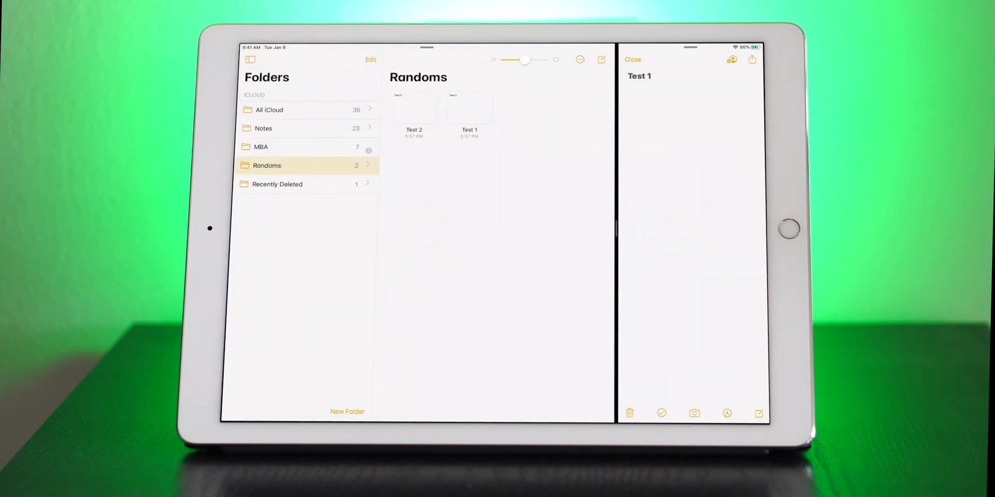